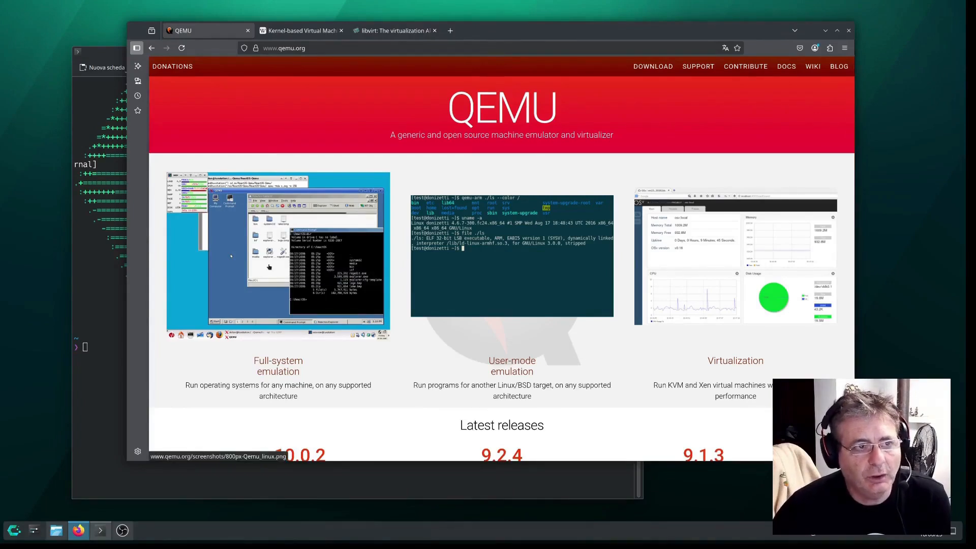
- Skim up and down the currently open browser tab before moving on
click(299, 29)
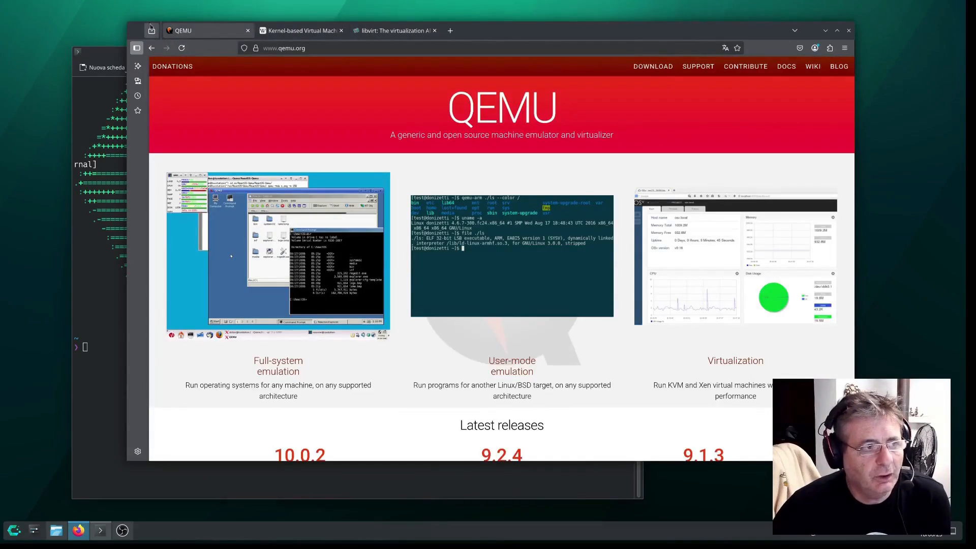
mouse_move(199, 29)
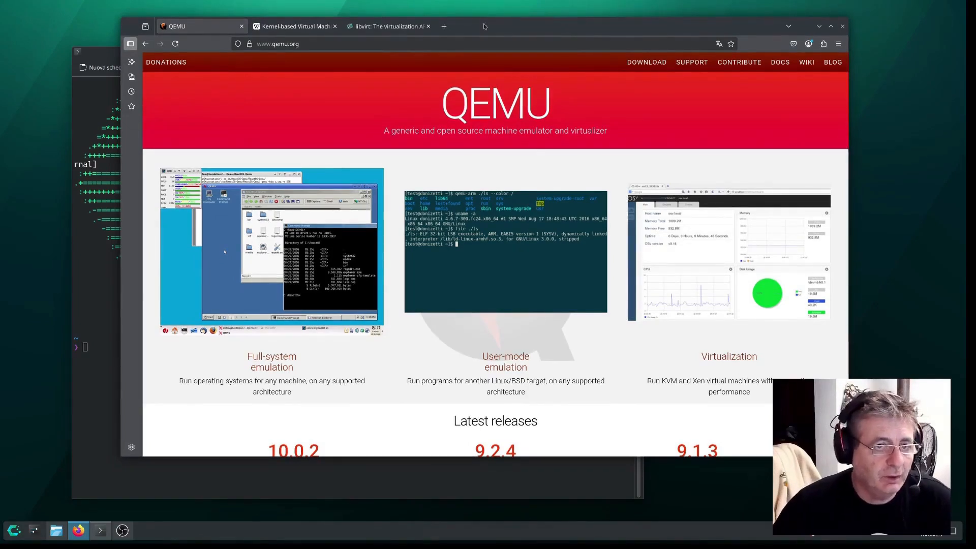
scroll(down, 3)
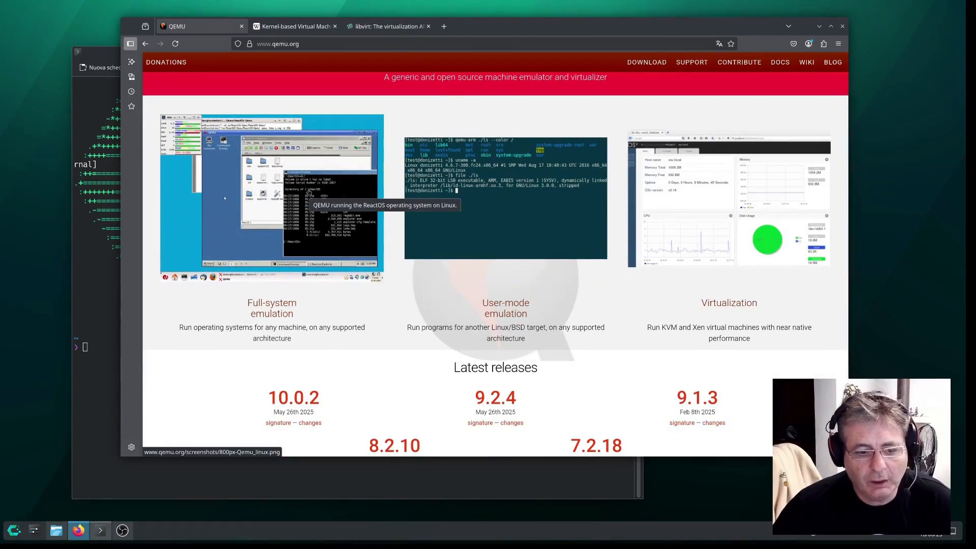
scroll(down, 3)
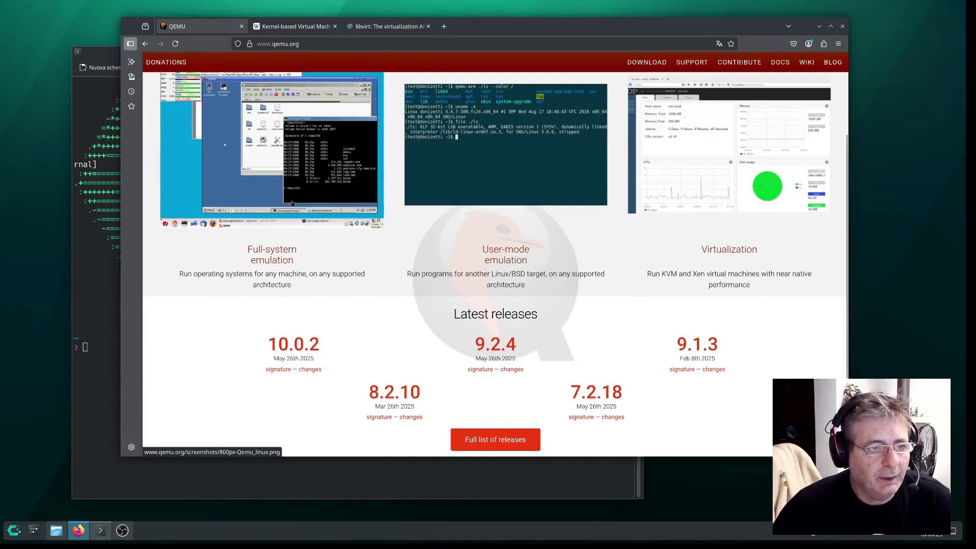
scroll(up, 3)
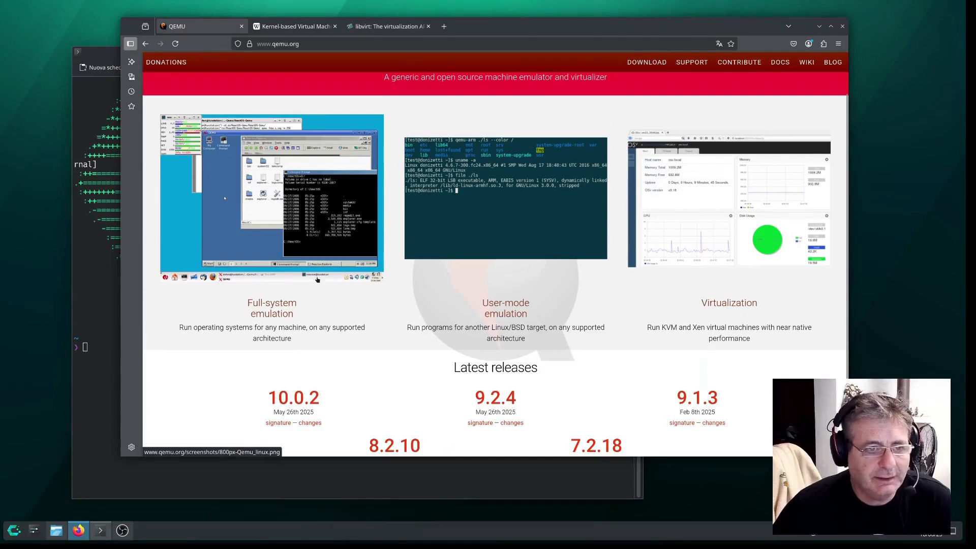
scroll(down, 3)
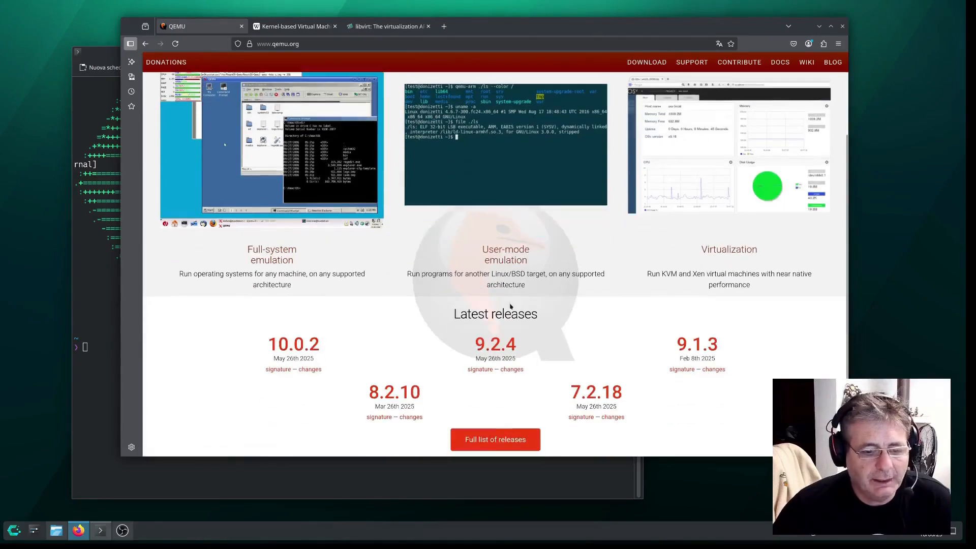
mouse_move(389, 261)
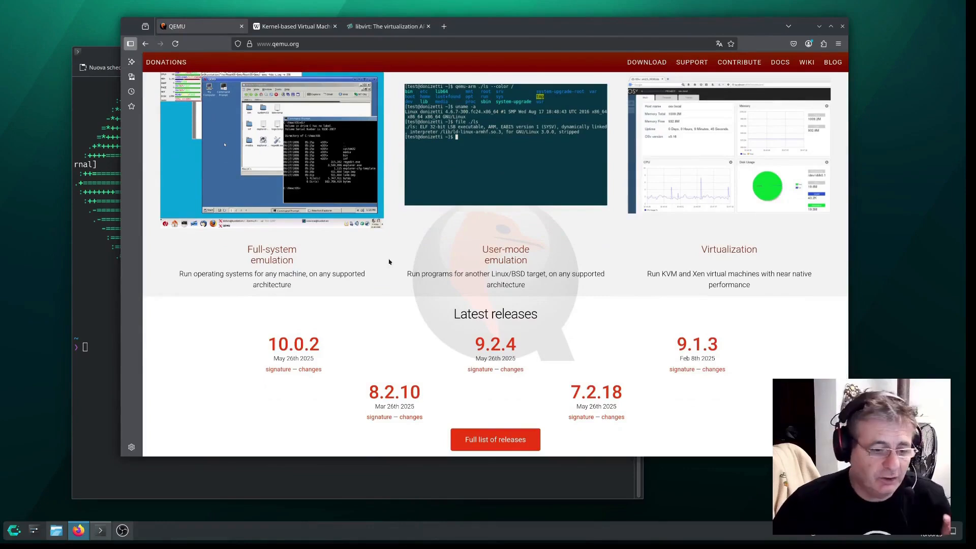
mouse_move(327, 234)
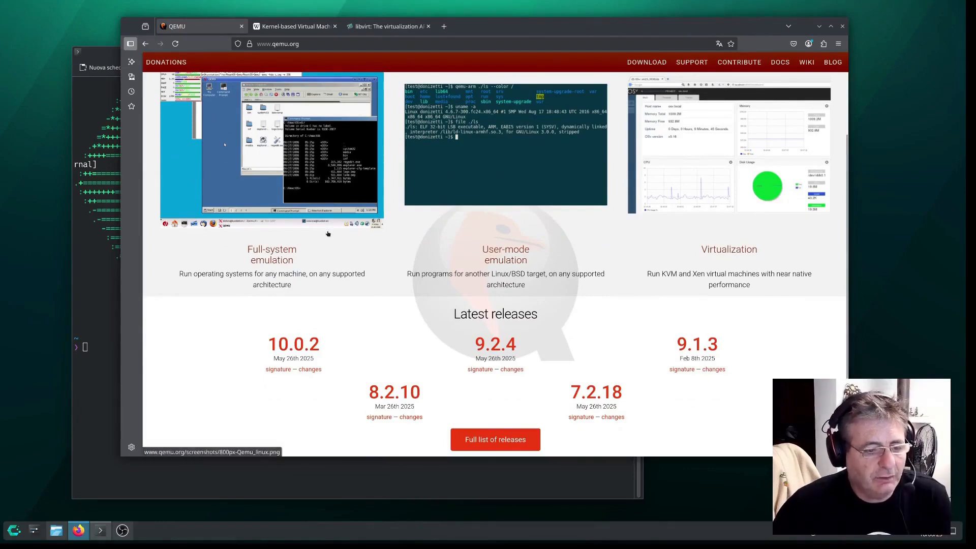
scroll(down, 3)
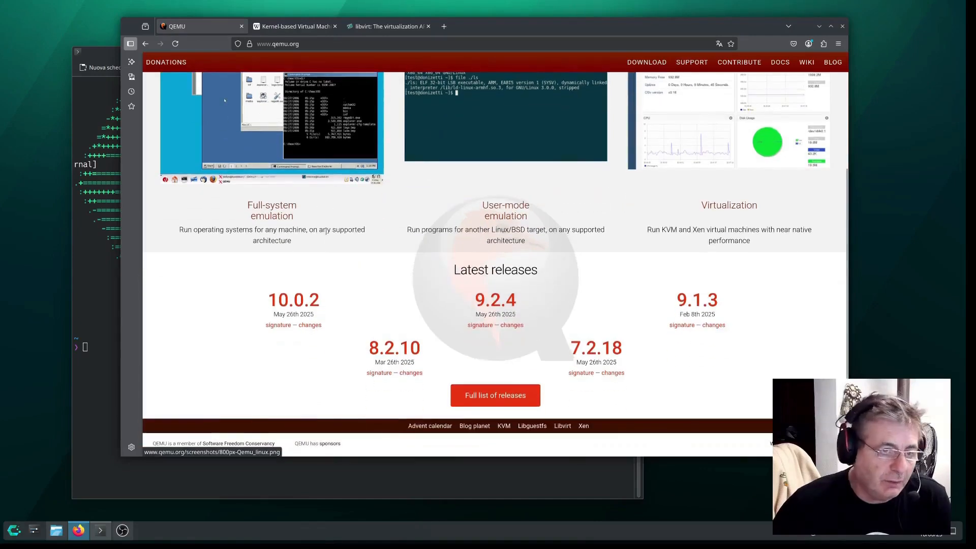
scroll(up, 3)
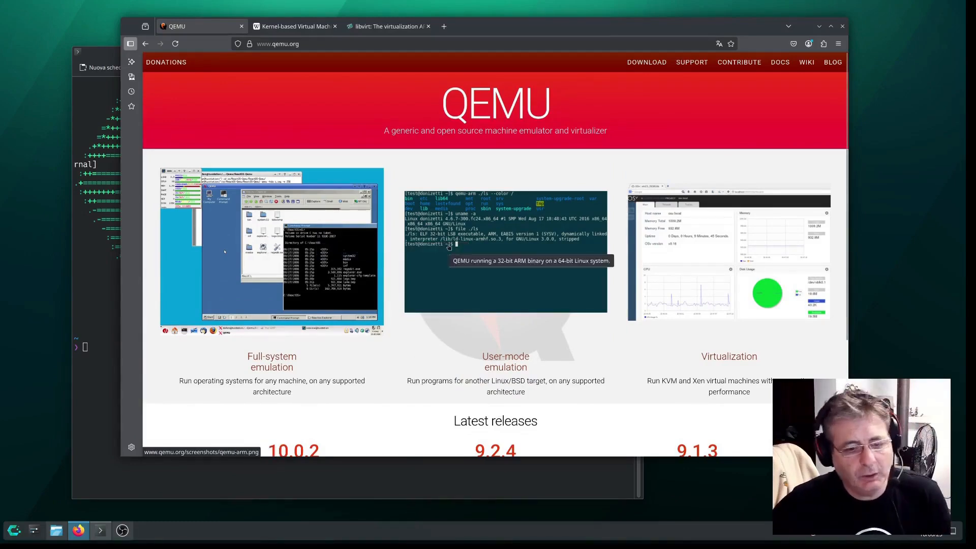
mouse_move(449, 255)
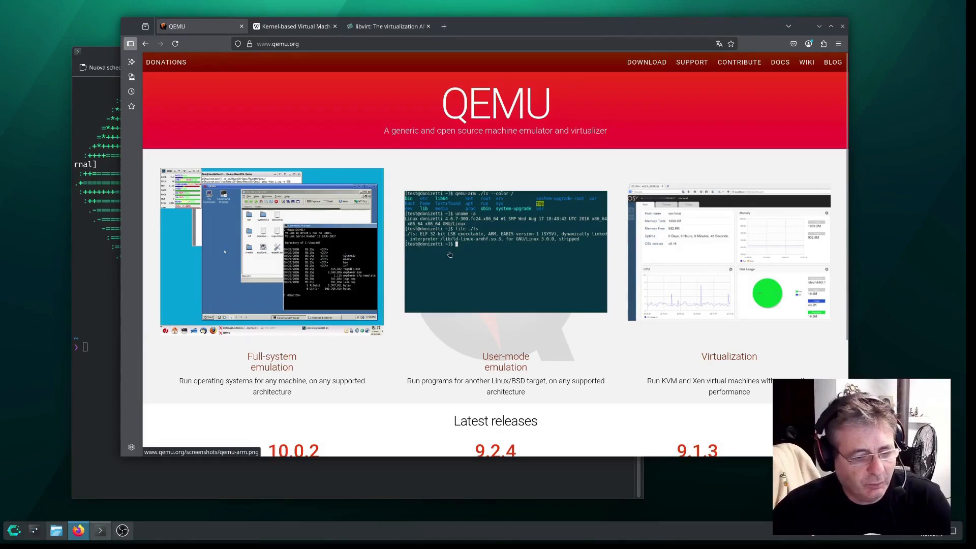
scroll(down, 3)
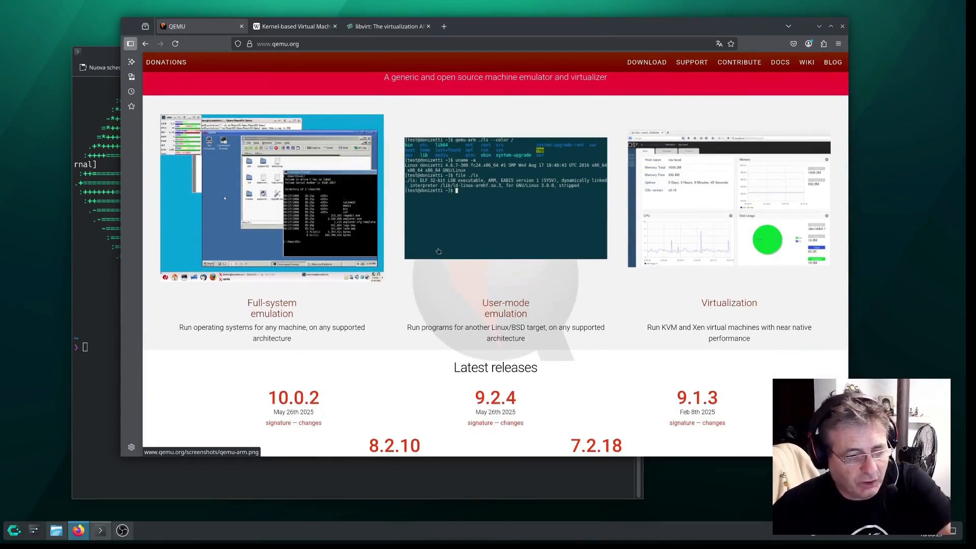
scroll(up, 3)
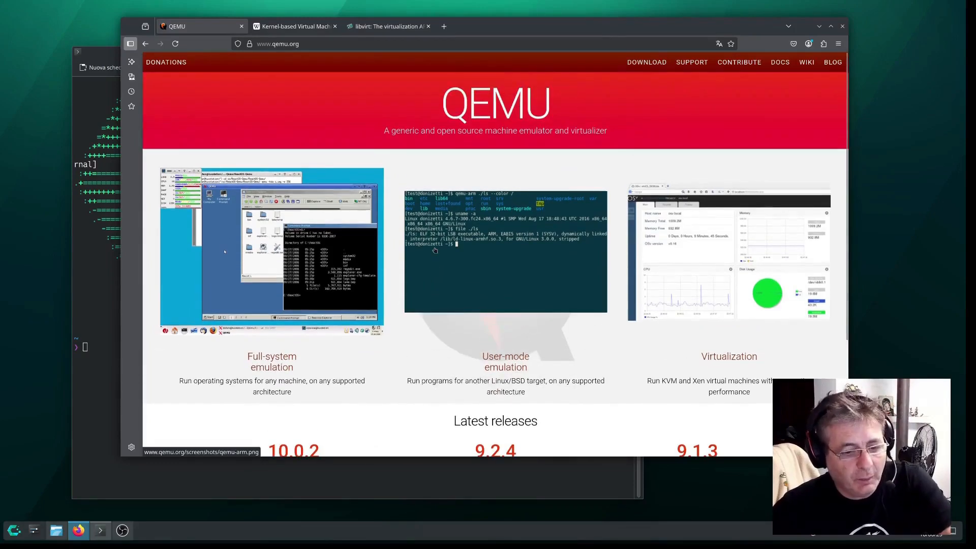
mouse_move(373, 93)
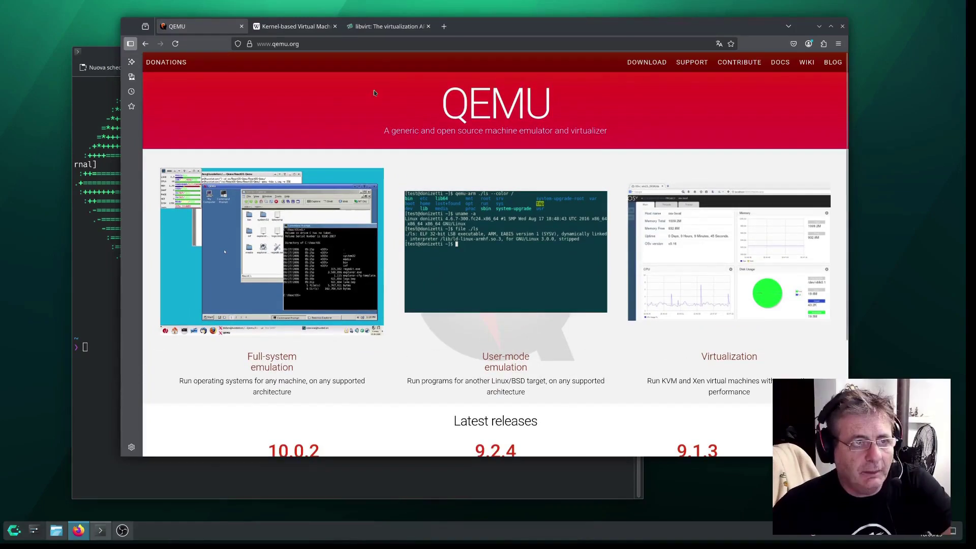
- Read the Kernel-based Virtual Machine article at 110% zoom down to its external links
click(293, 26)
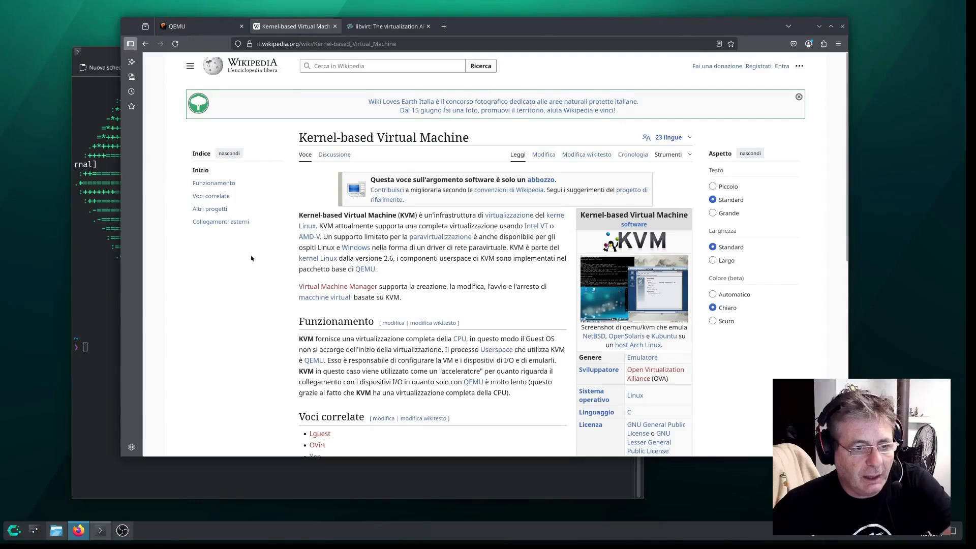
key(ctrl+plus)
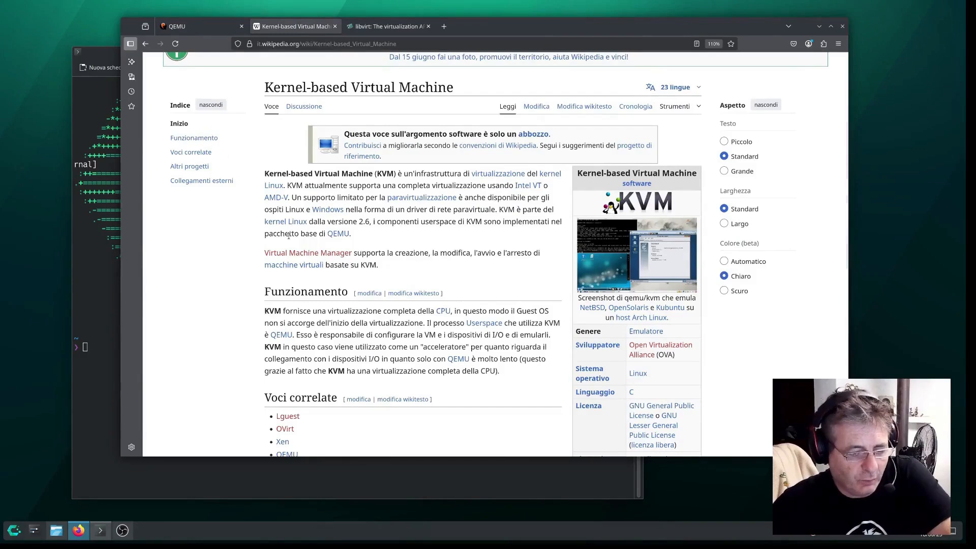
scroll(down, 3)
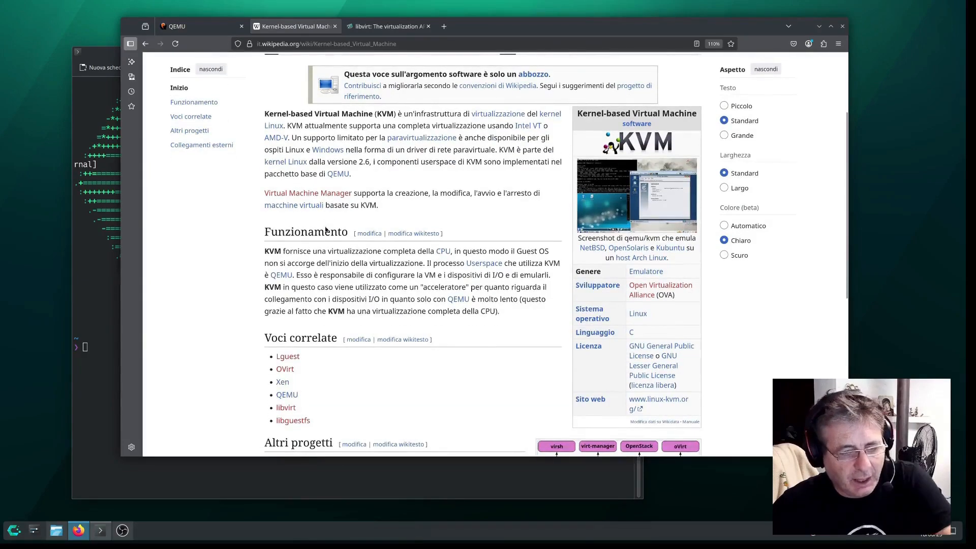
mouse_move(324, 226)
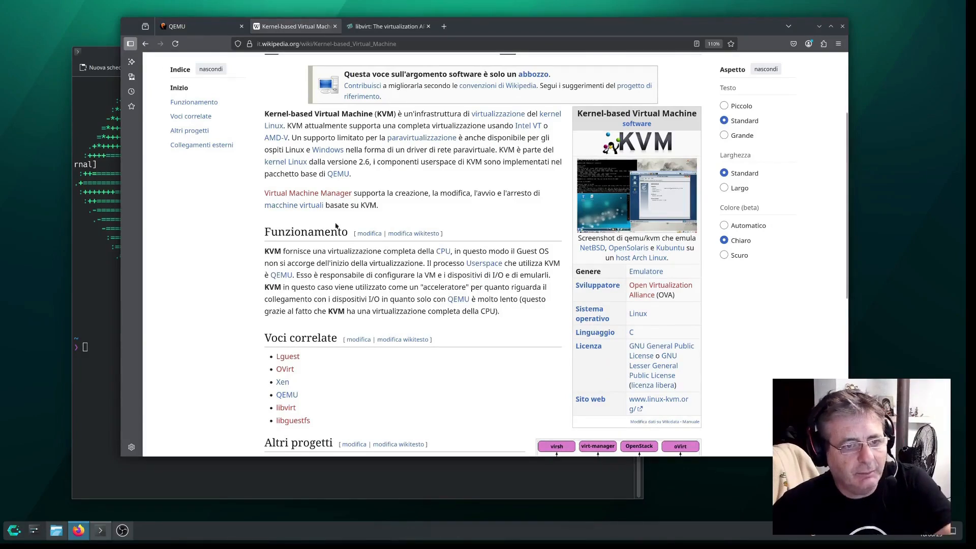
scroll(down, 3)
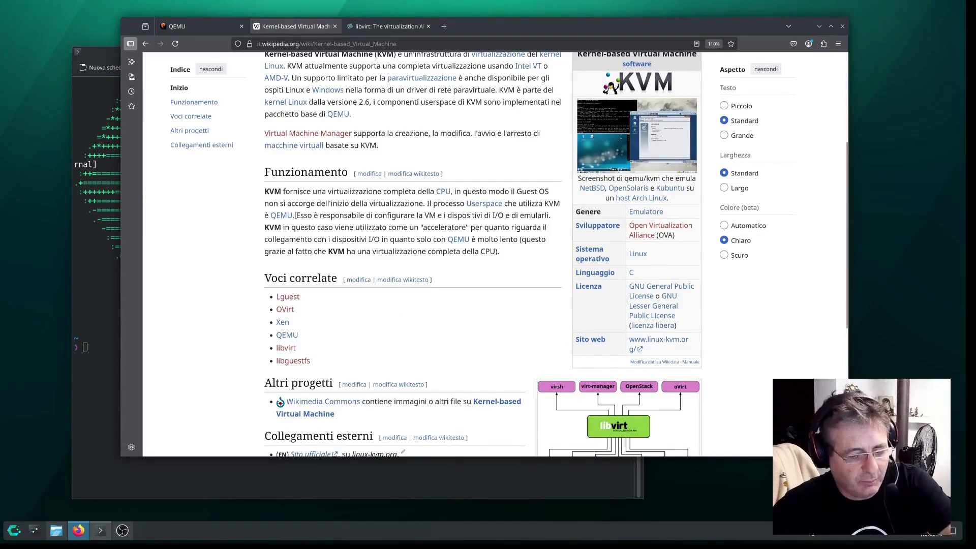
scroll(down, 3)
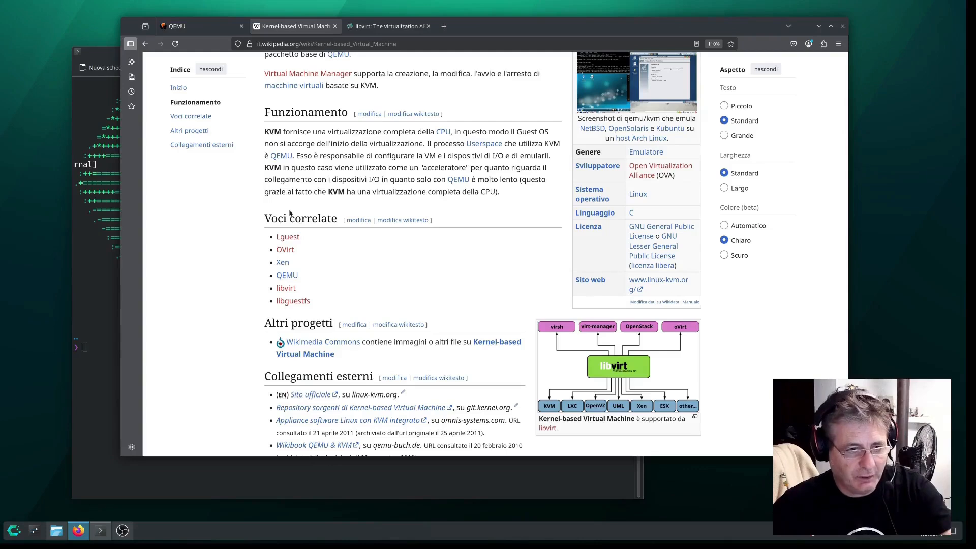
scroll(down, 3)
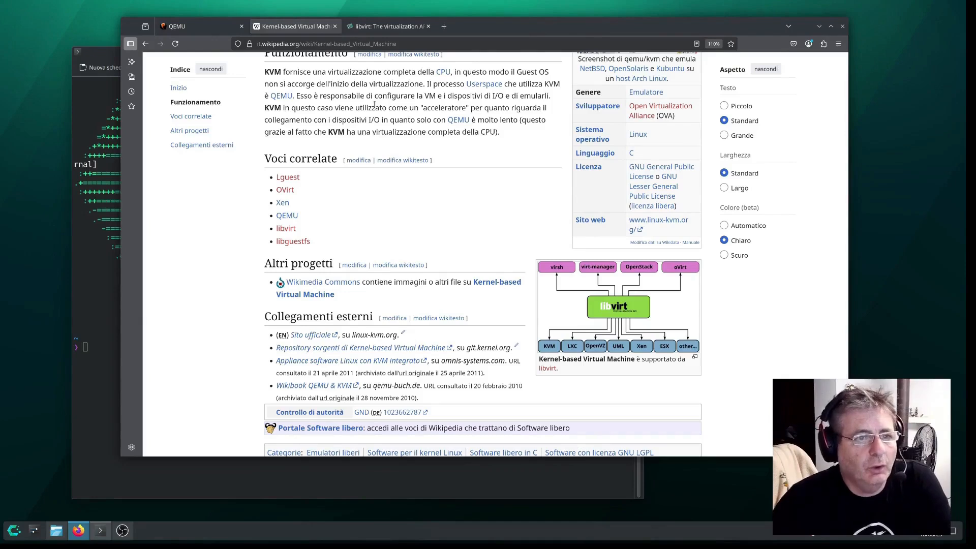
click(397, 28)
text(egrep -c '(vmx|svm)' /proc/cpuinfo)
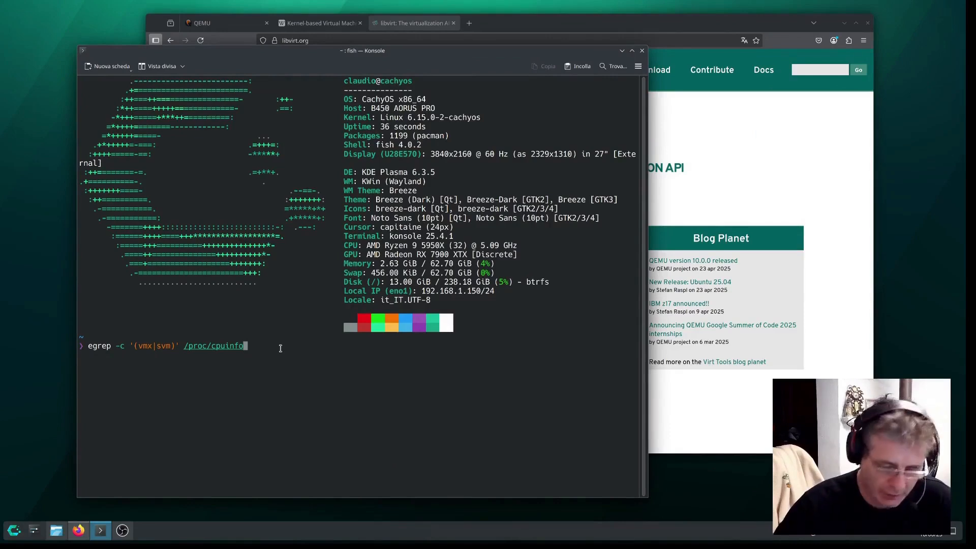
- Run egrep -c '(vmx|svm)' /proc/cpuinfo, getting 32, and line up sudo pacman -Syu
key(Return)
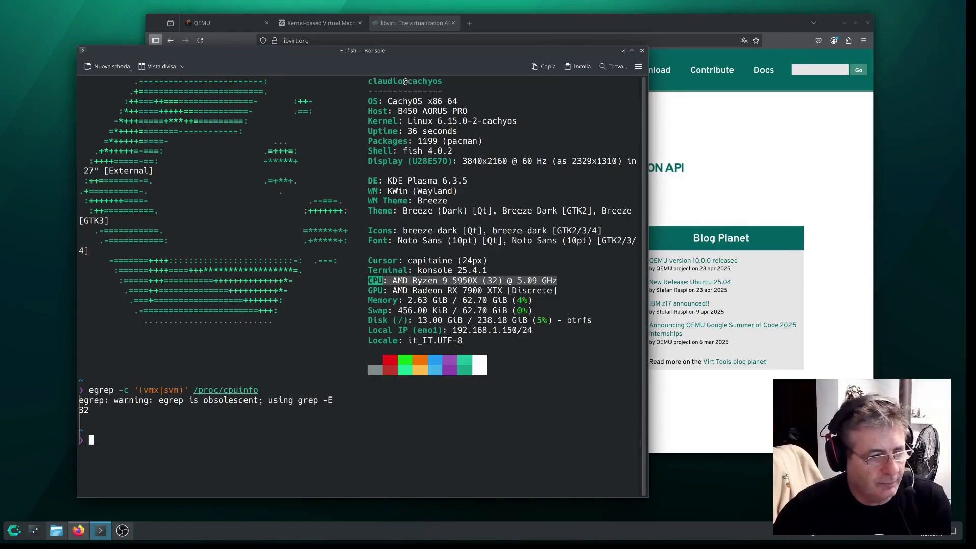
text(sudo pacman -Syu)
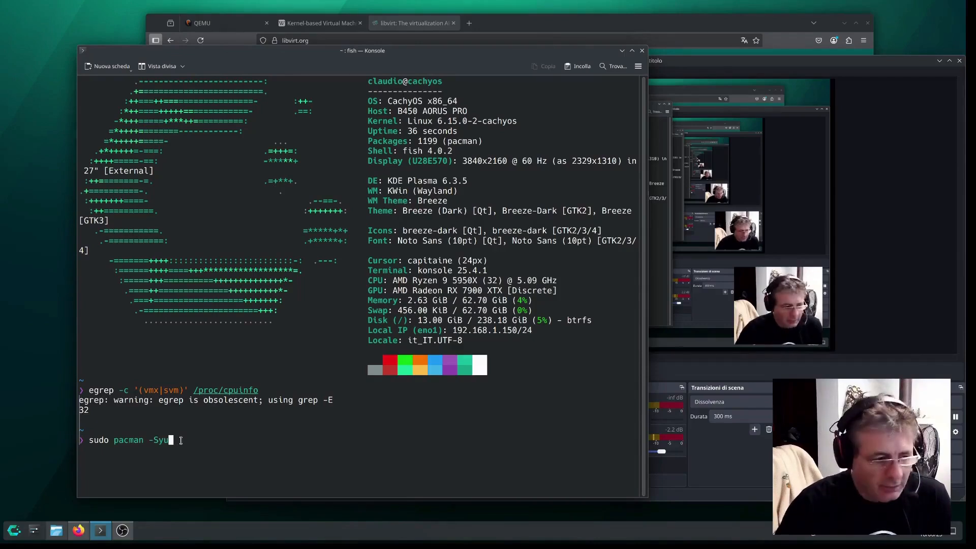
- Run sudo pacman -Syu and authenticate with the administrator password
key(Return)
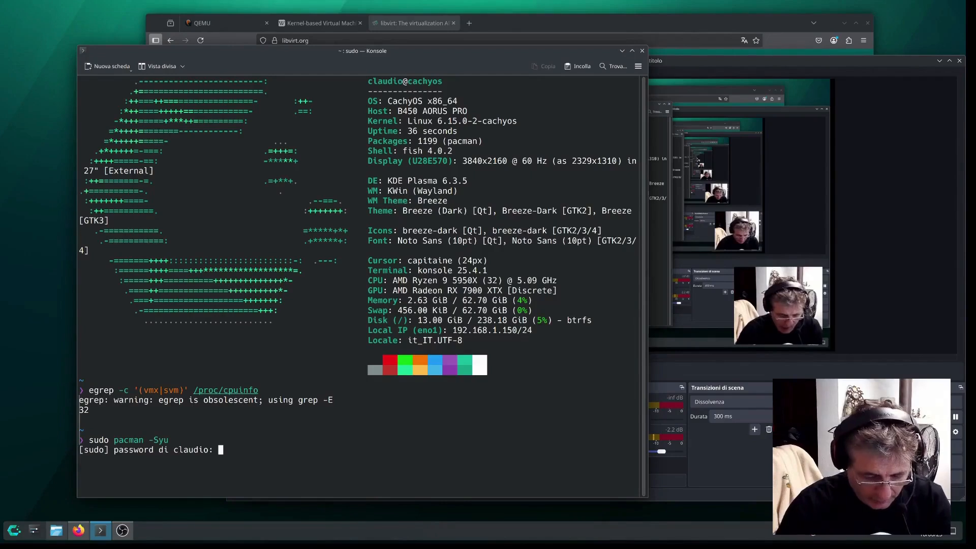
key(Return)
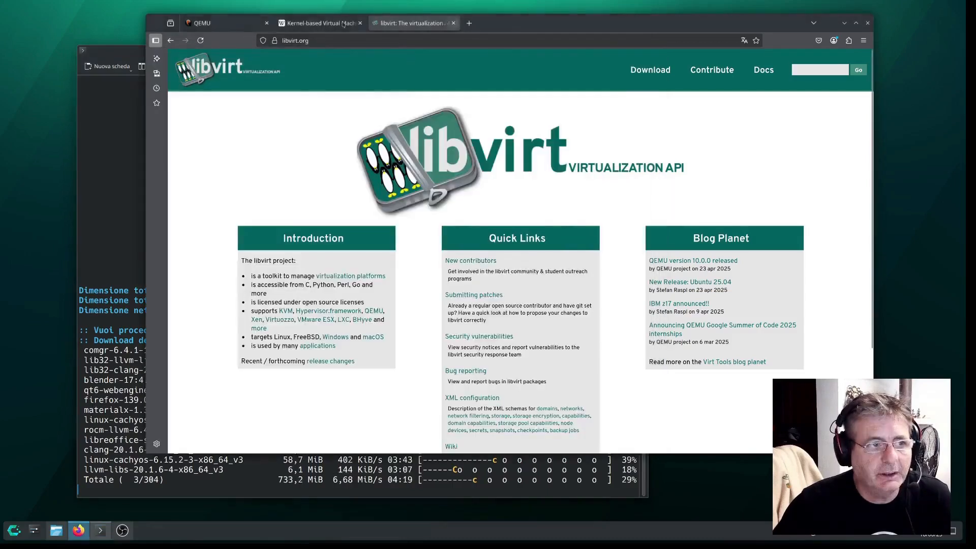
- Switch Firefox to the QEMU website tab while the update downloads
click(318, 24)
text(sudo pacman -Syu qemu virt-manager dnsmasq vde2 bridge-utils openbsd-netcat libvirt)
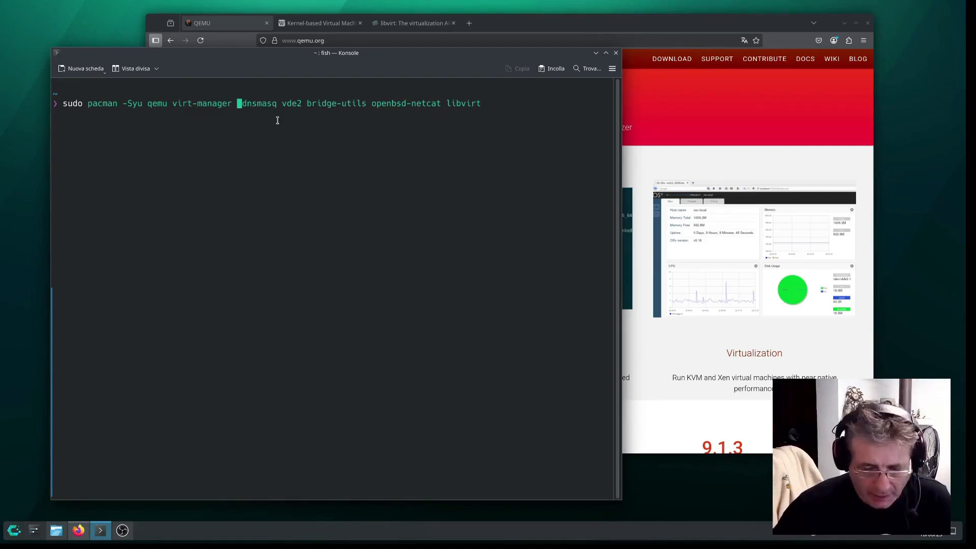
- Run the pacman install of qemu, virt-manager, dnsmasq, vde2, bridge-utils, openbsd-netcat and libvirt
key(Return)
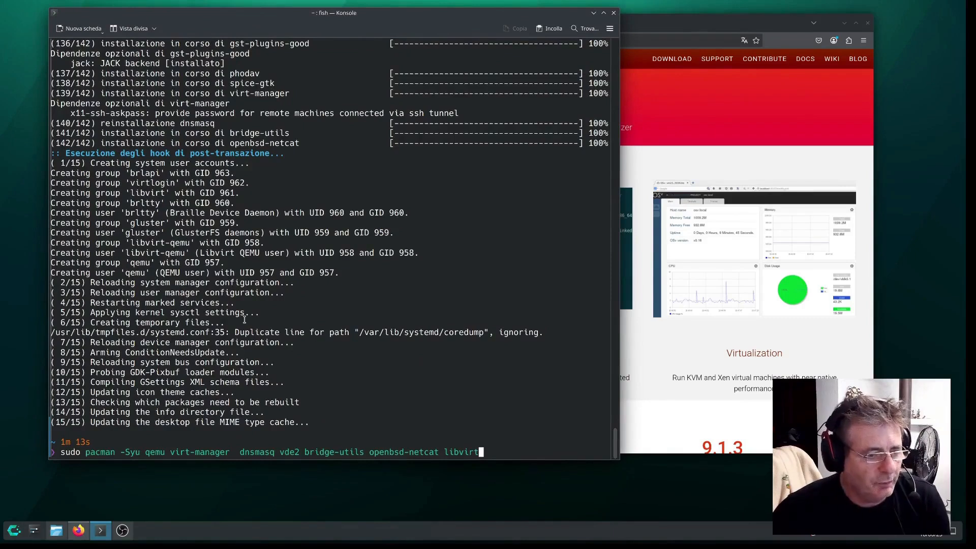
mouse_move(186, 395)
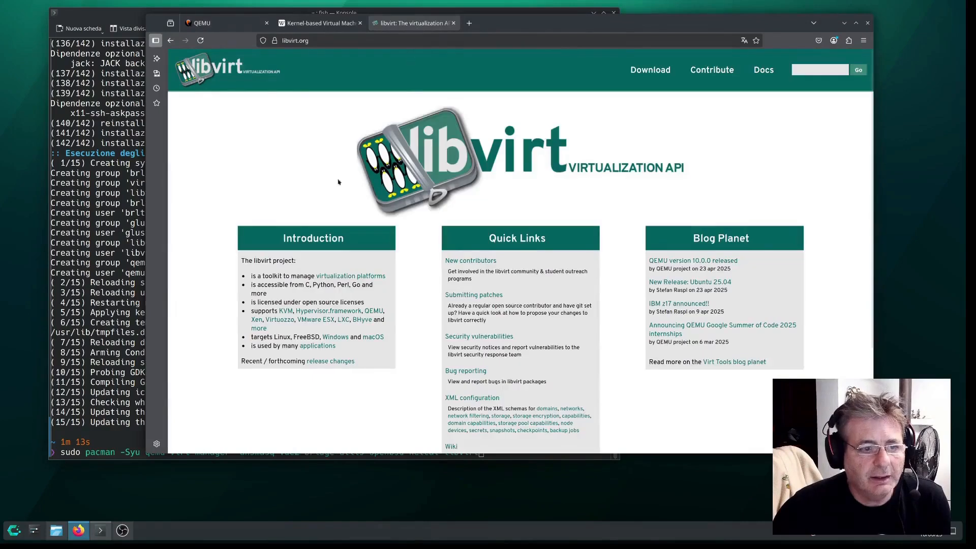
- Scroll down the libvirt.org home page to its introduction and quick links
scroll(down, 3)
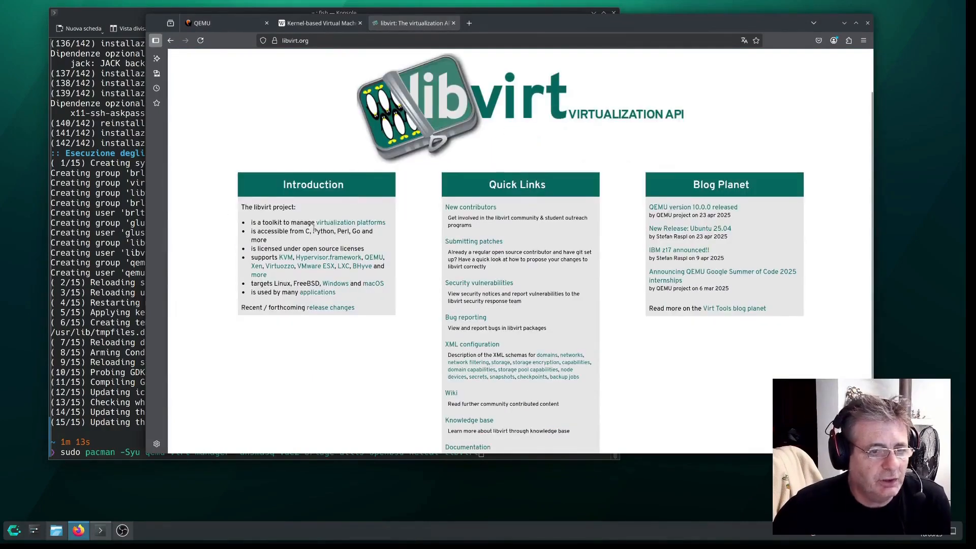
mouse_move(238, 337)
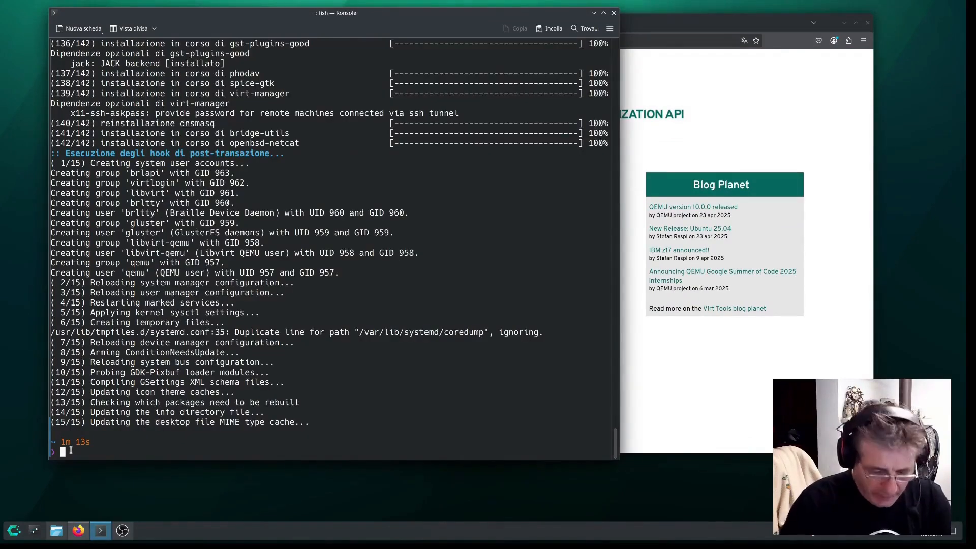
- Run lsmod | grep kvm to confirm the kvm_amd and kvm modules are loaded
text(lspci -k | grep -A 3 -E "(VGA|3D)")
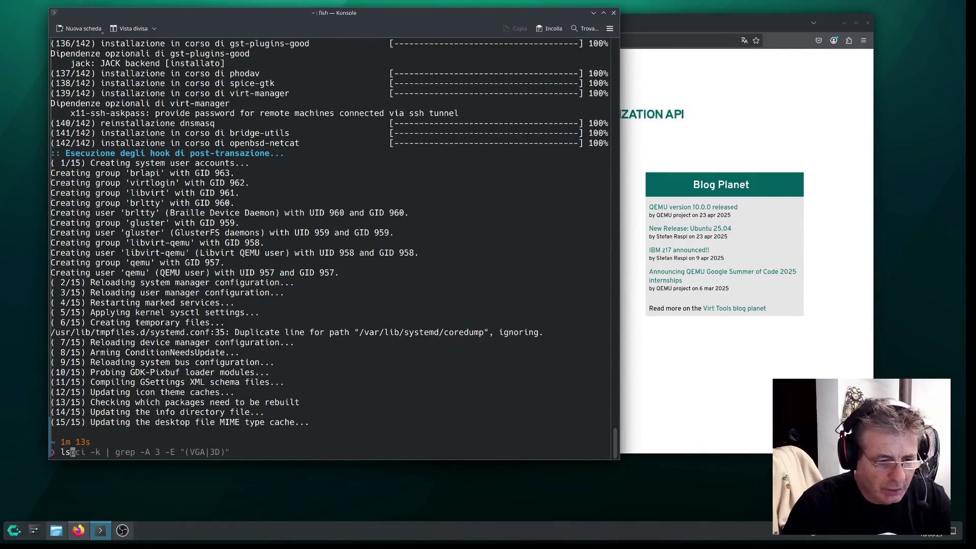
text(lsmod)
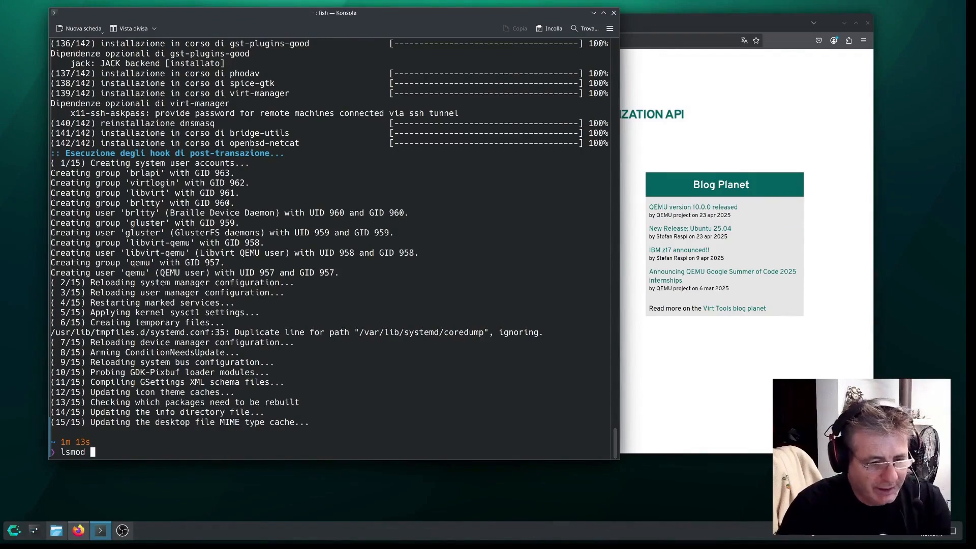
text(| grep)
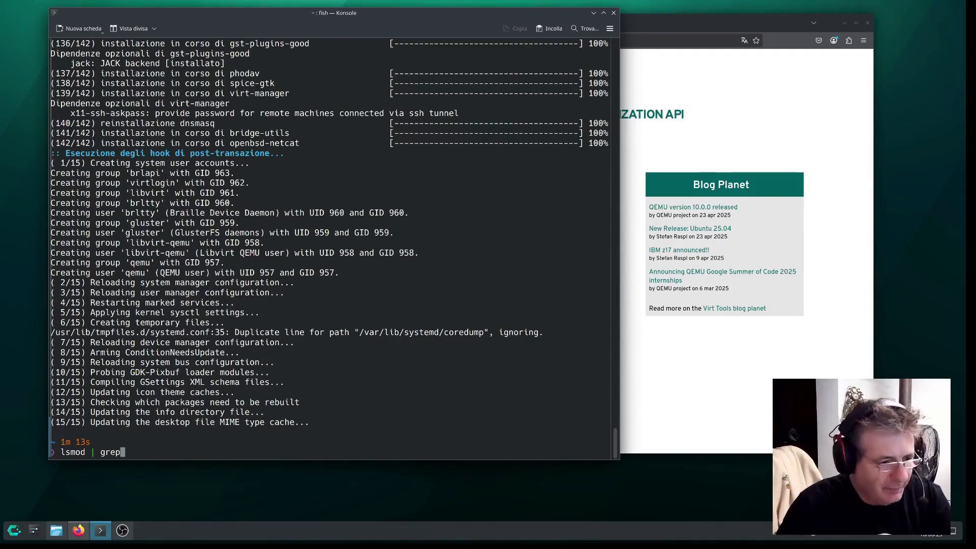
text(k)
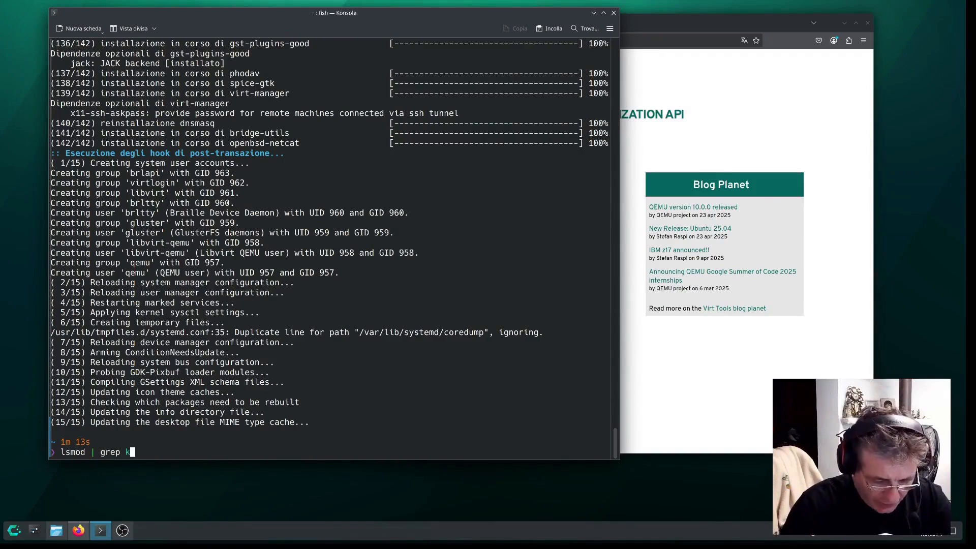
text(vm_intel)
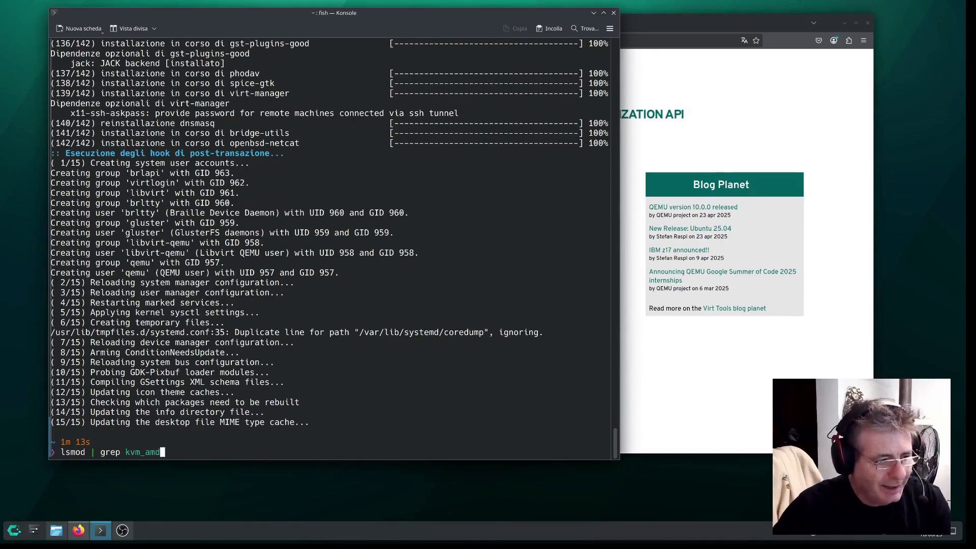
key(Return)
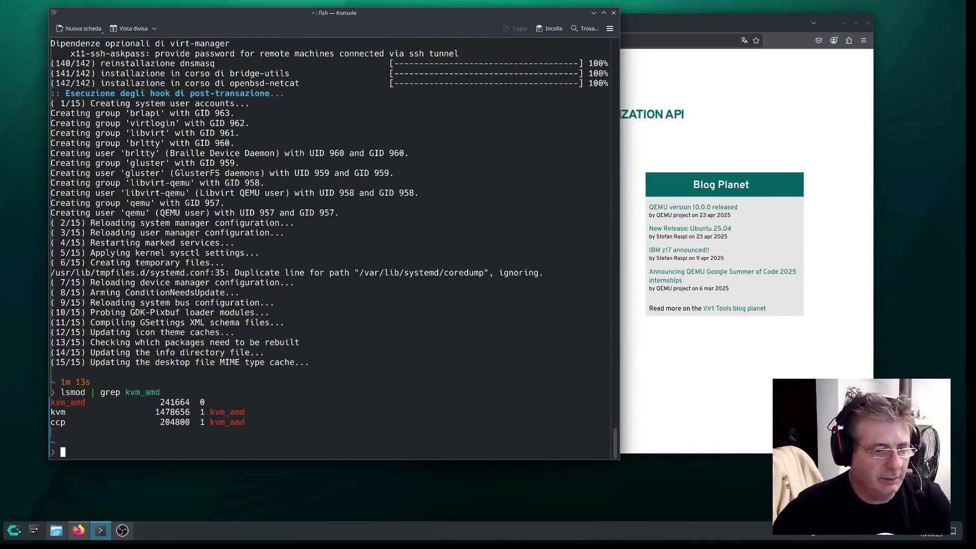
mouse_move(101, 448)
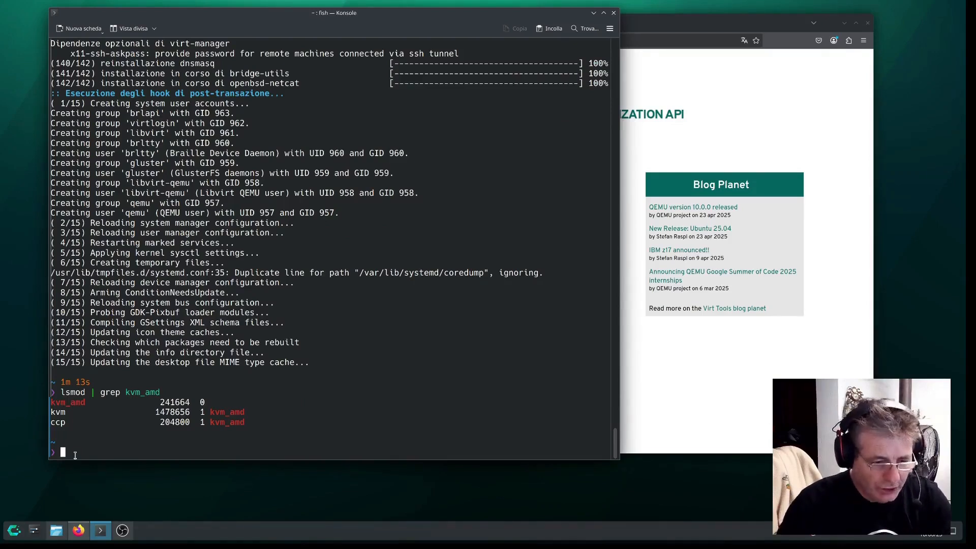
text(sudo Modelli/)
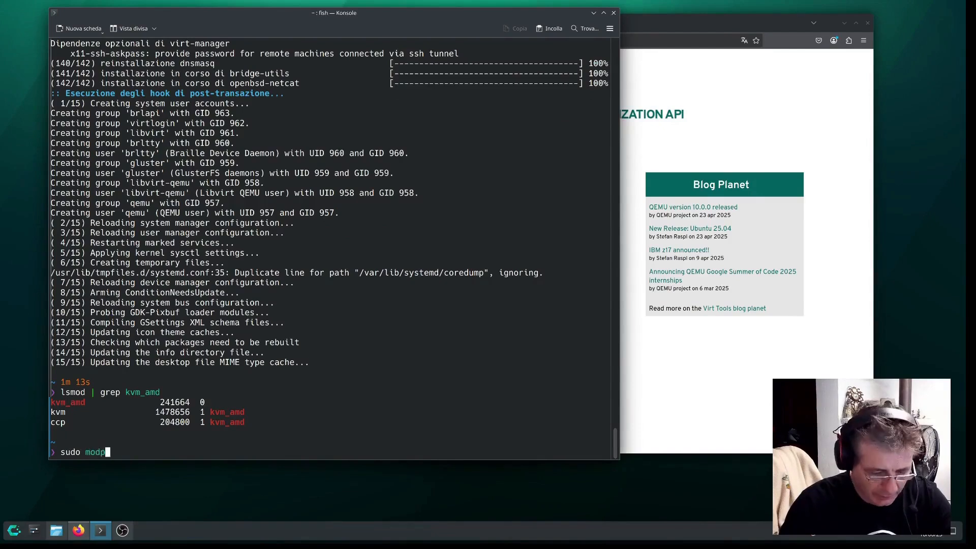
text(robe kvm_amd)
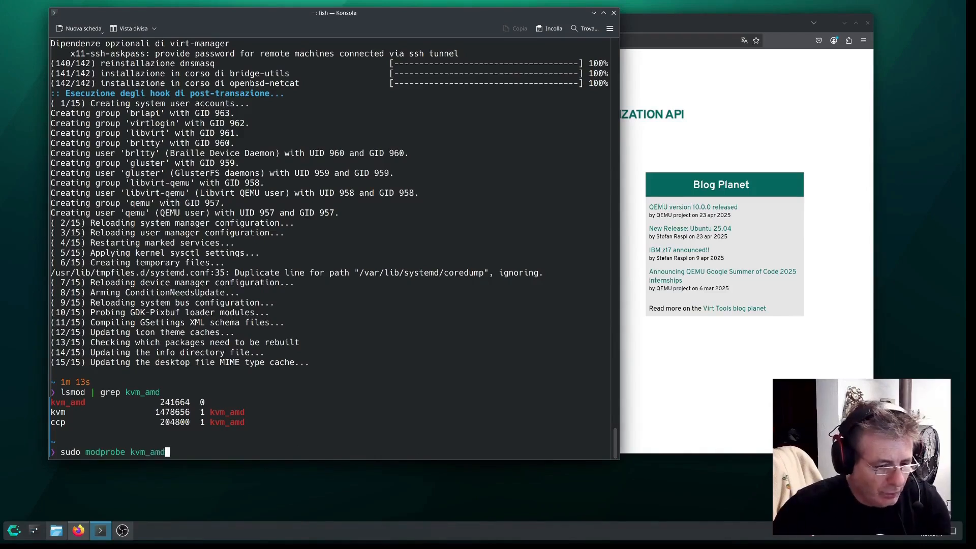
key(Backspace)
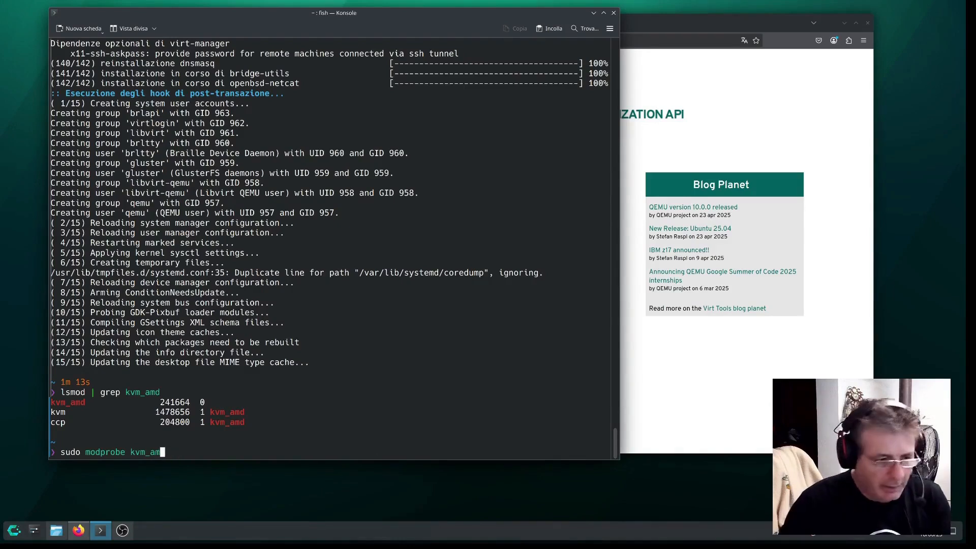
key(BackSpace)
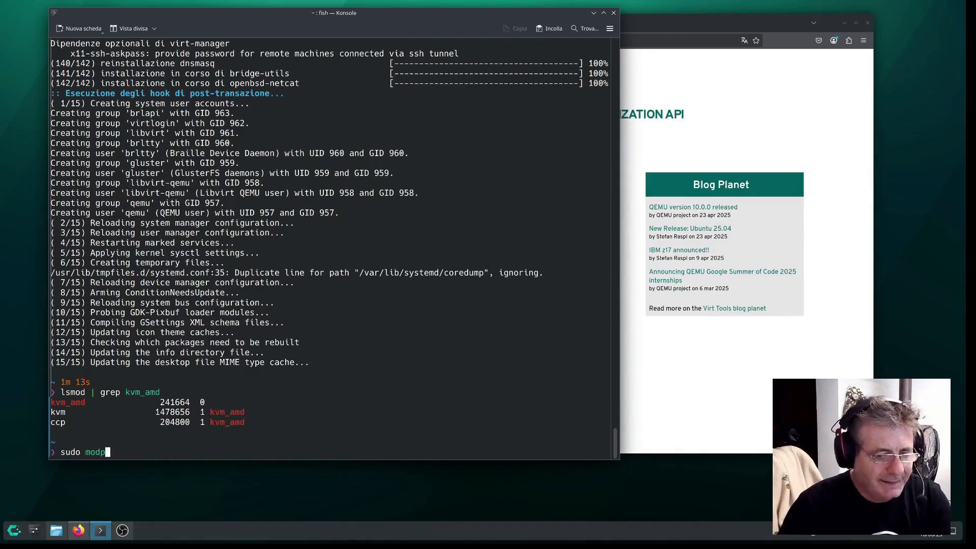
key(BackSpace)
text(S)
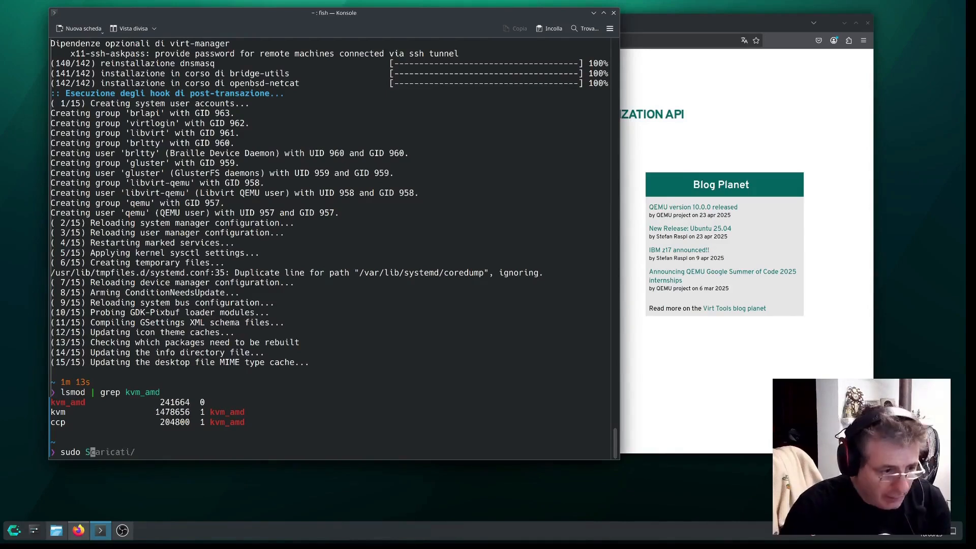
- Run sudo systemctl enable --now libvirtd so the service starts now and at boot
text(sys)
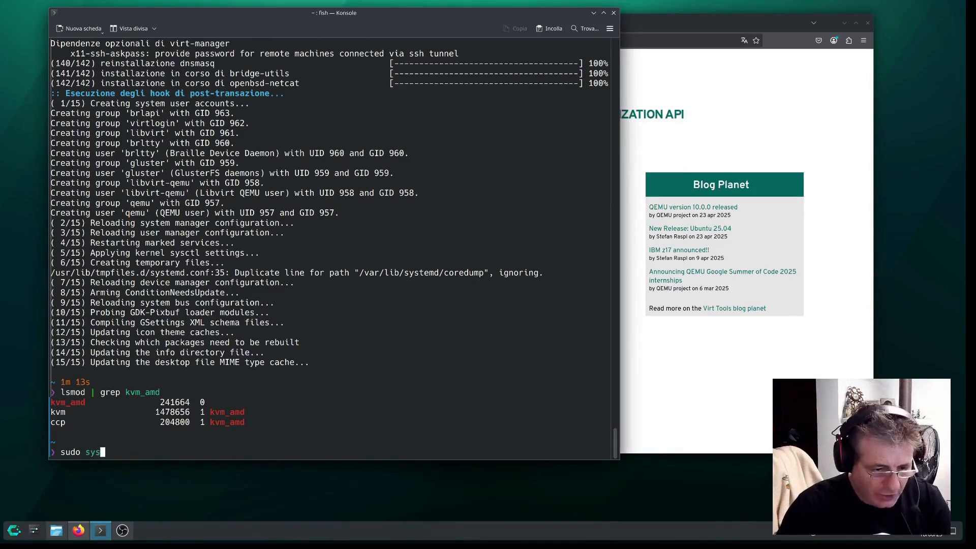
text(m)
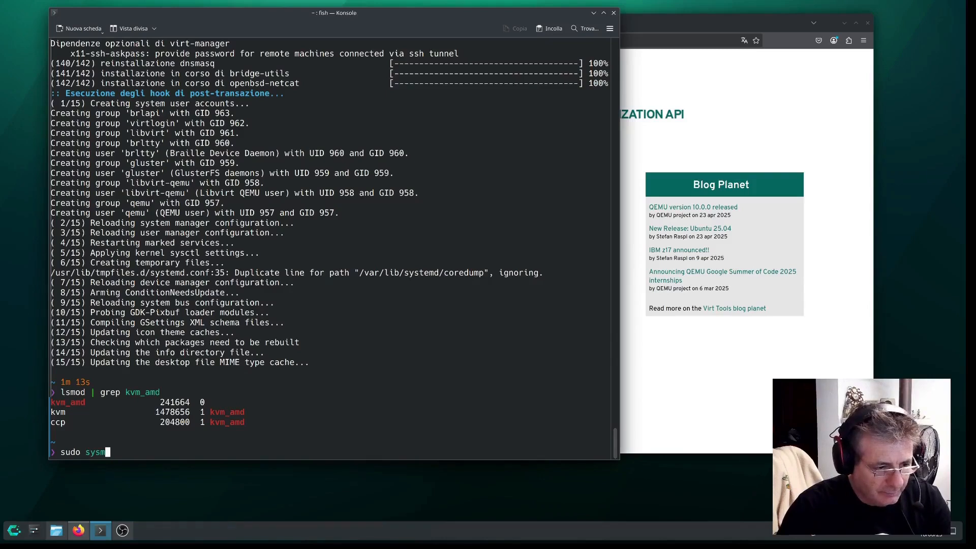
text(emctl)
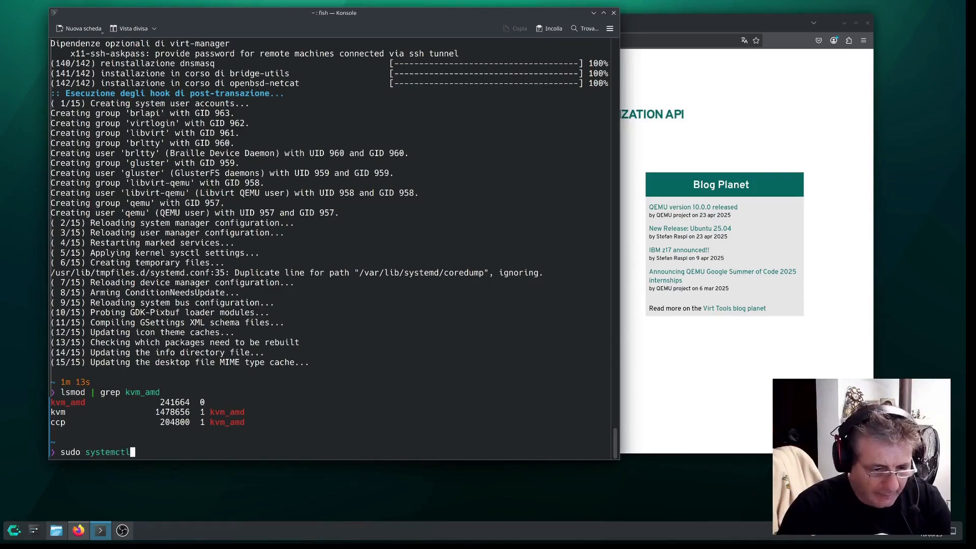
text(enal)
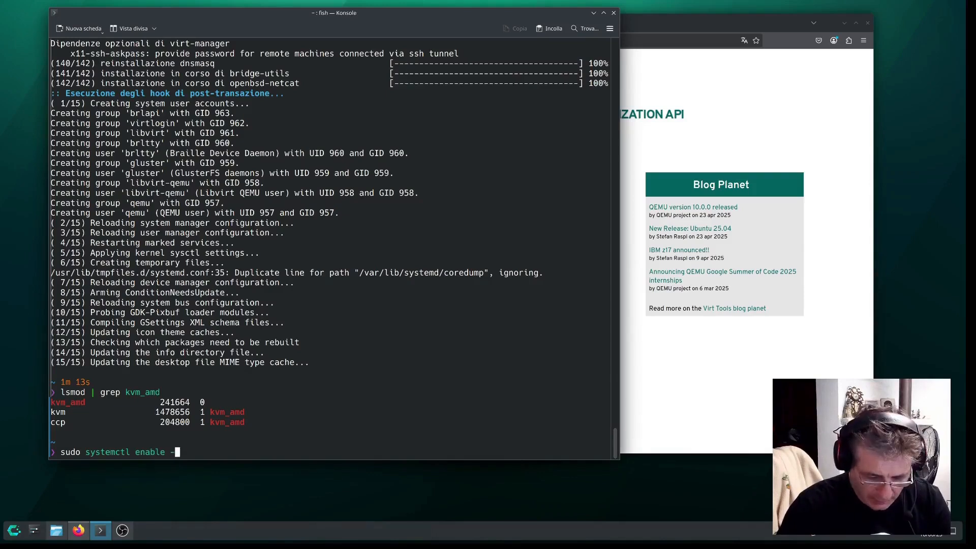
text(-now li)
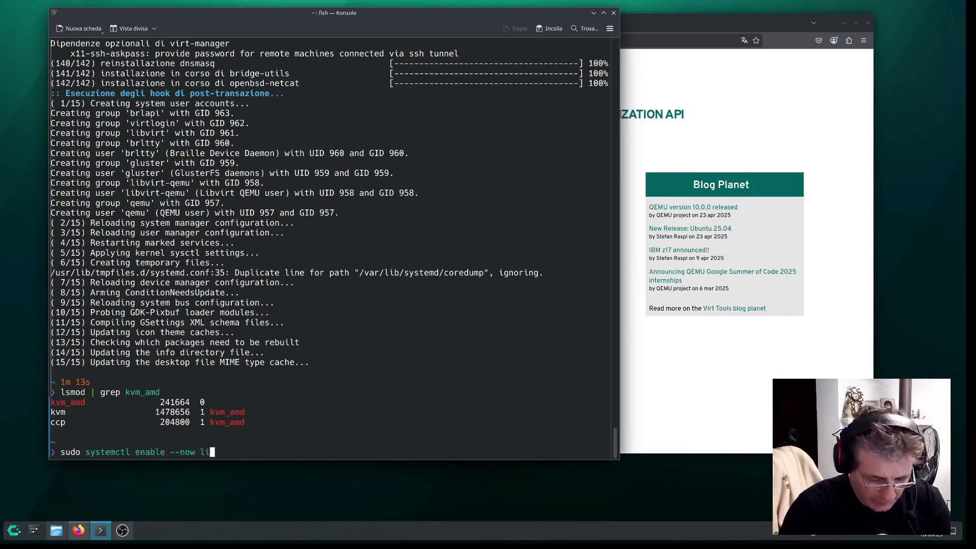
text(bv)
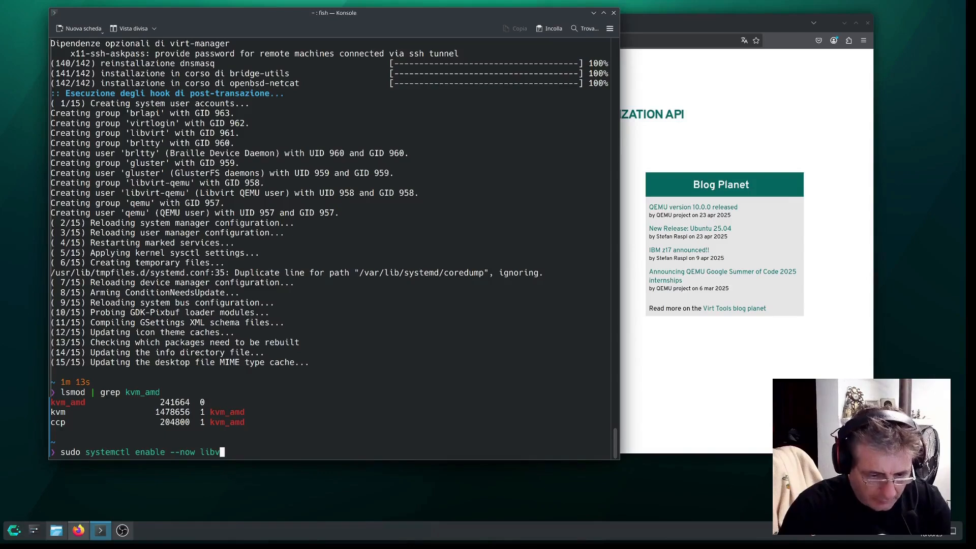
text(rtd)
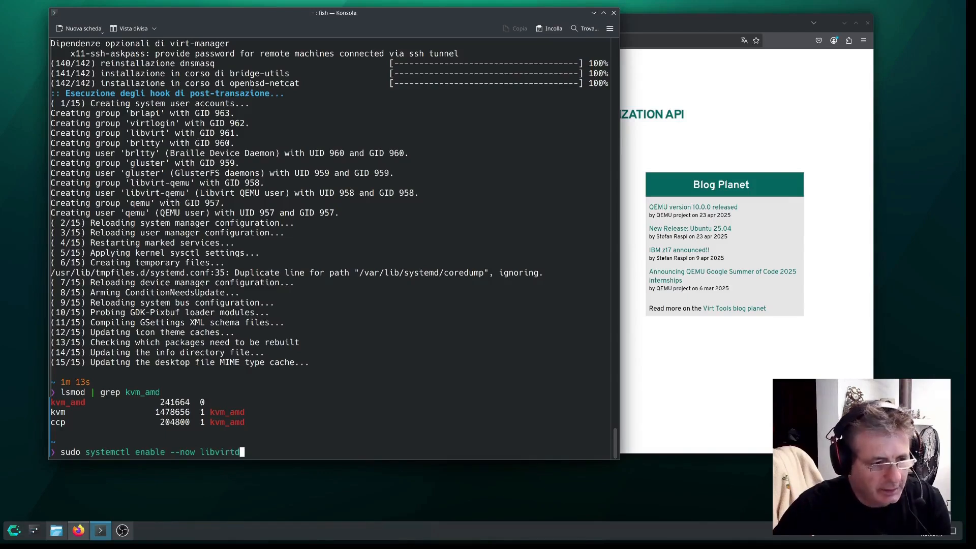
key(Return)
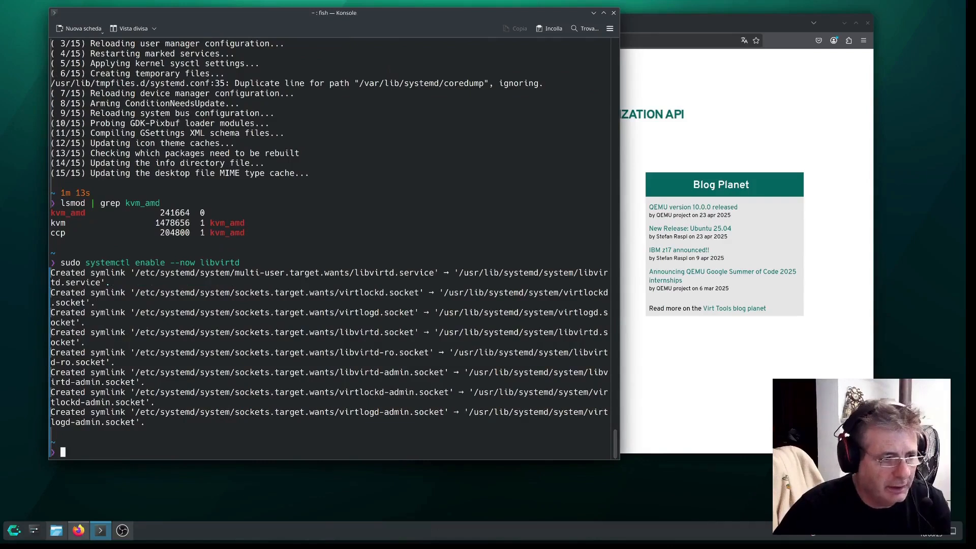
text(sudo systemctl enable --now libvirtd)
text(sudo systemctl start libvirtd)
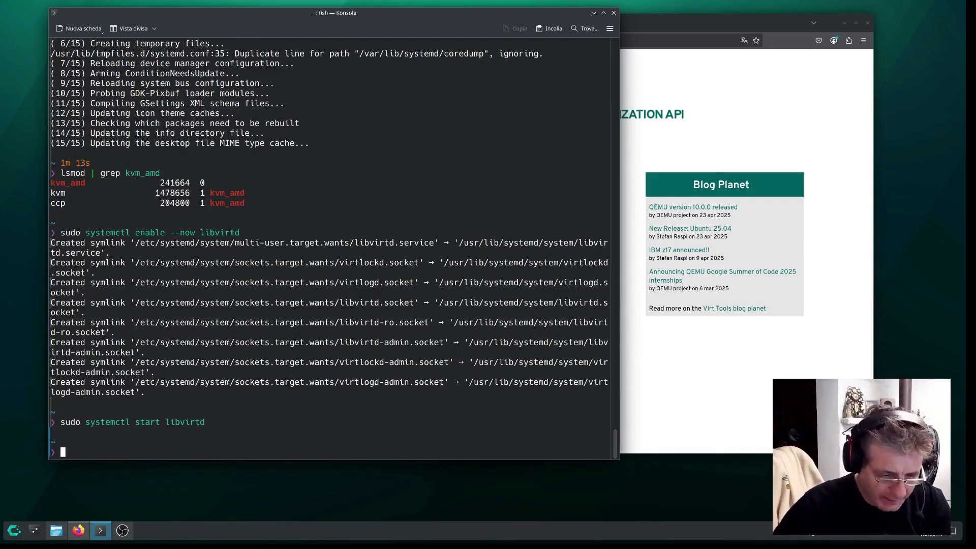
- Run systemctl status libvirtd to confirm it is enabled and active
text(syscse)
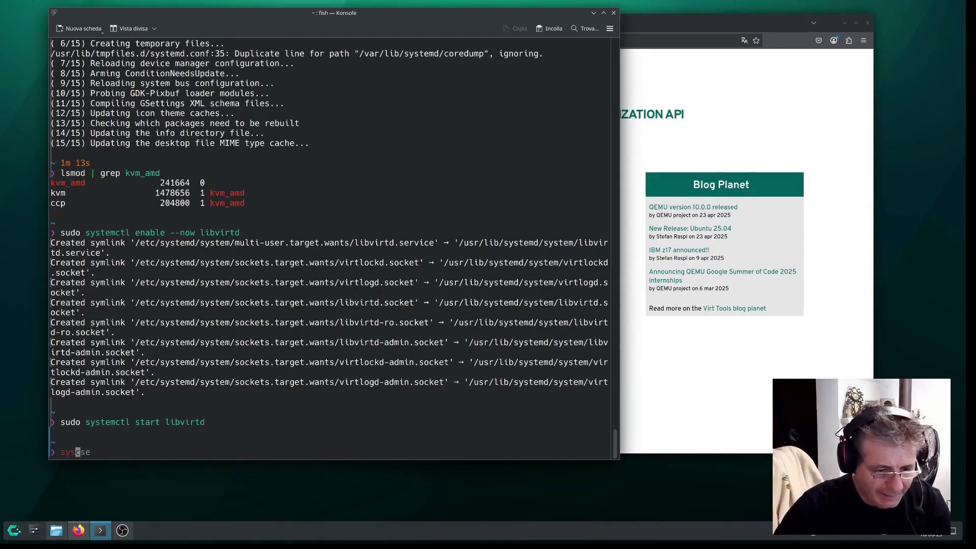
text(systemctl)
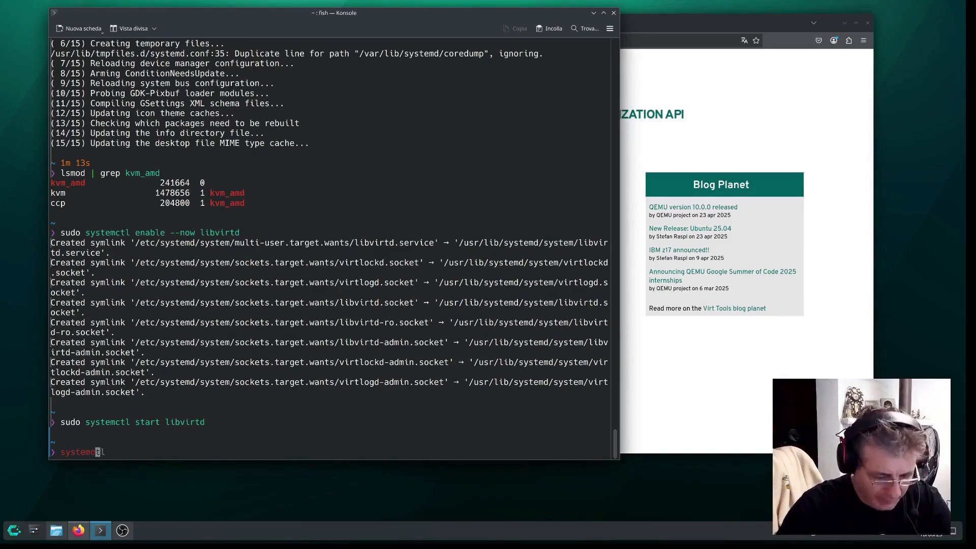
text(status libvirtd)
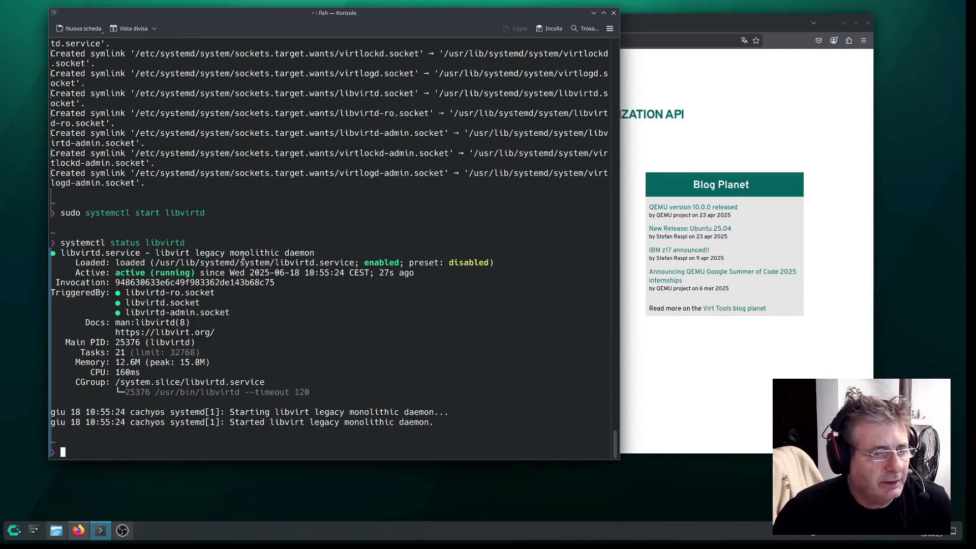
- Run sudo usermode -aG libvirt $(whoami), then recall it to correct the misspelled usermod
text(sudo usermode -aG libvirt $(whoami))
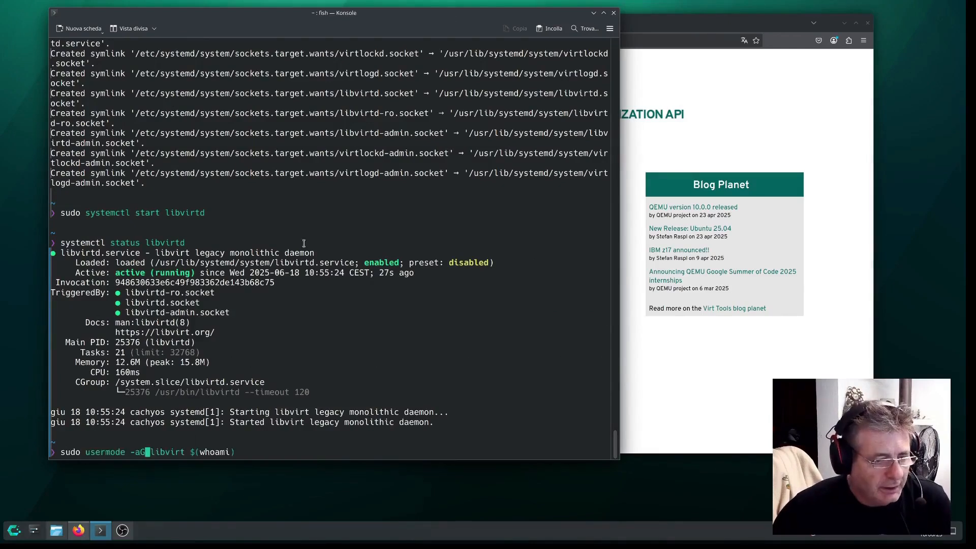
mouse_move(493, 347)
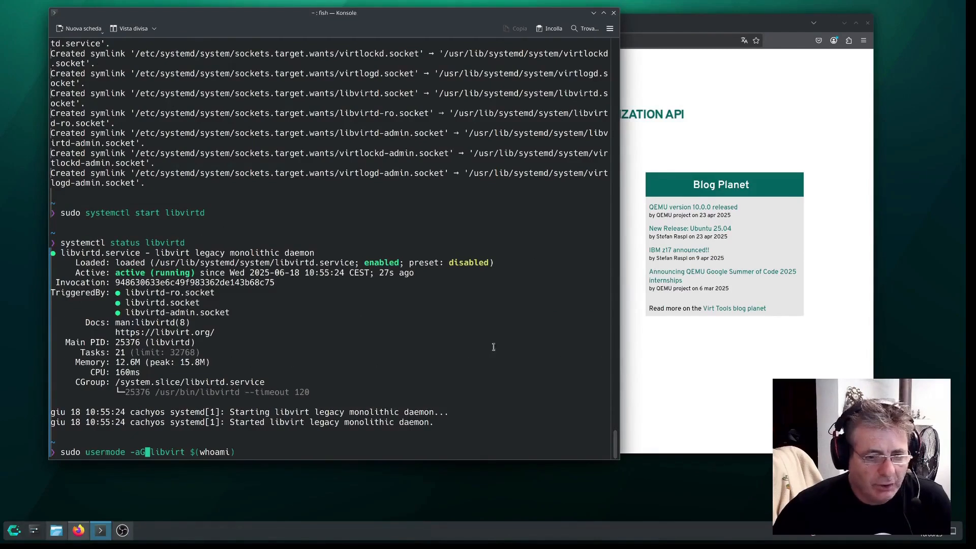
mouse_move(245, 451)
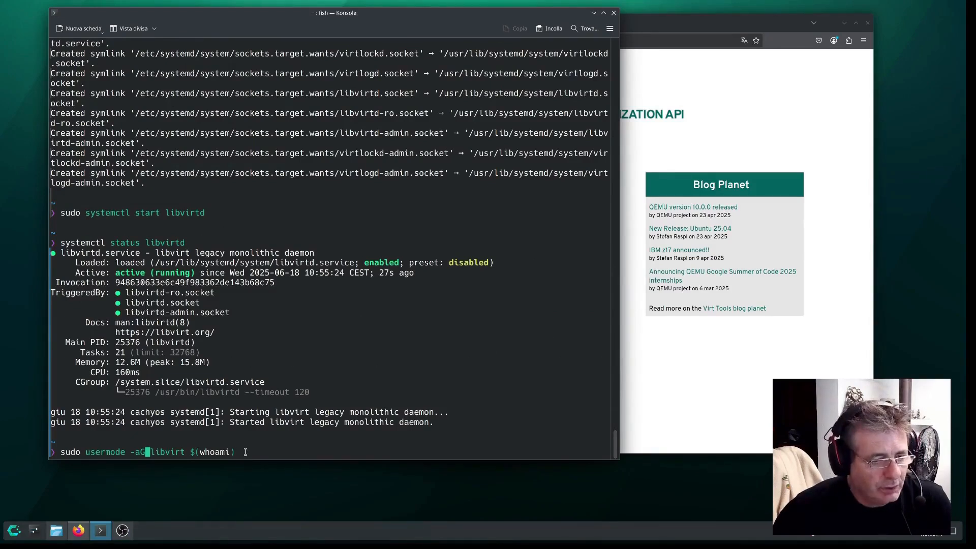
key(Return)
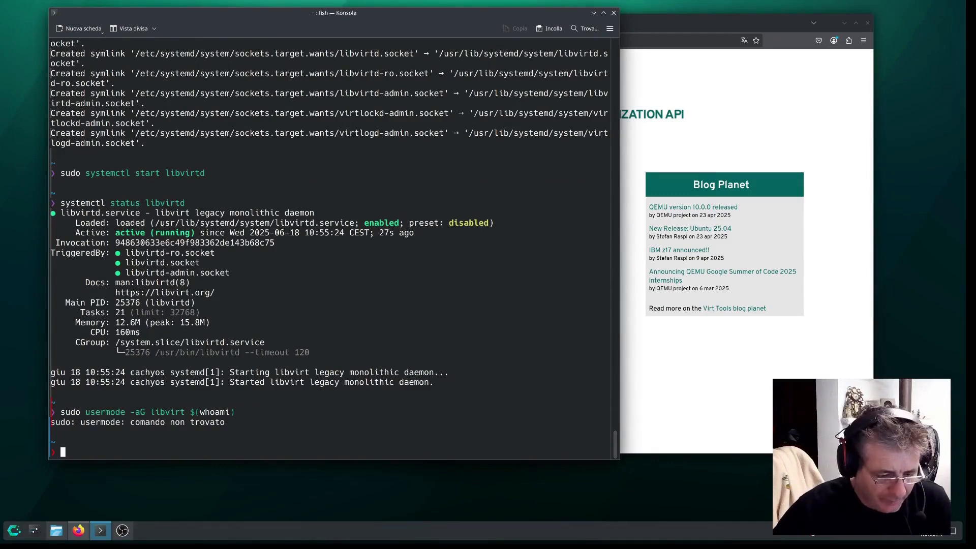
key(Up)
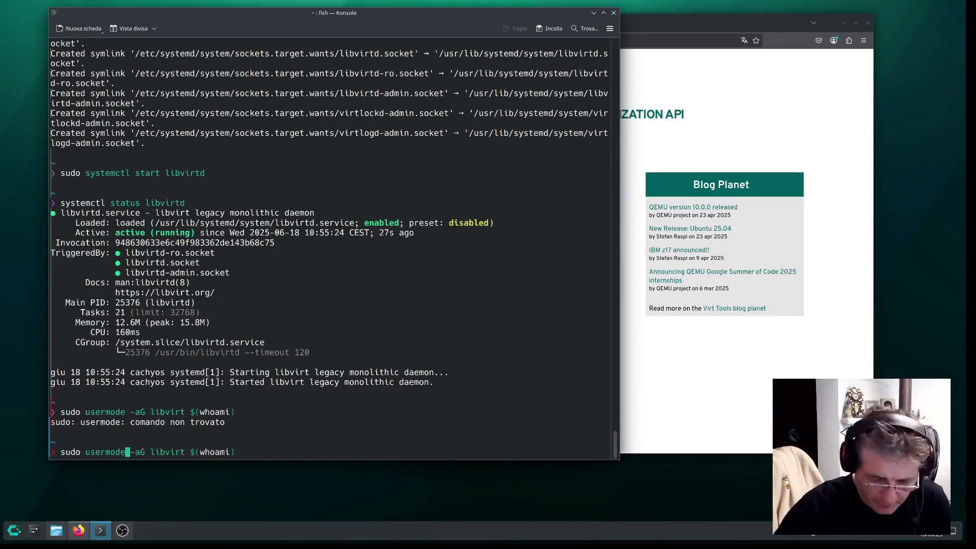
key(Return)
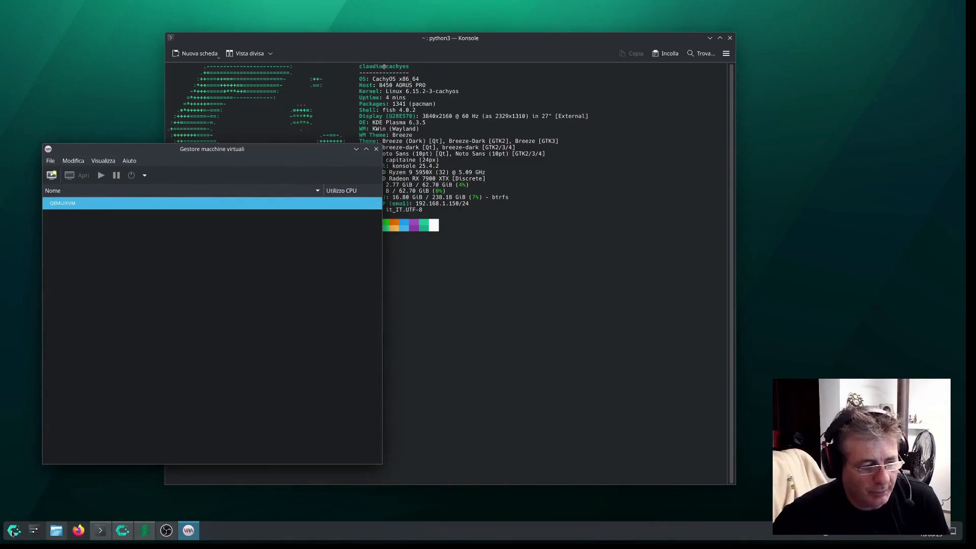
- Reposition the Virtual Machine Manager window over the terminal by dragging its title bar
drag(212, 149, 318, 157)
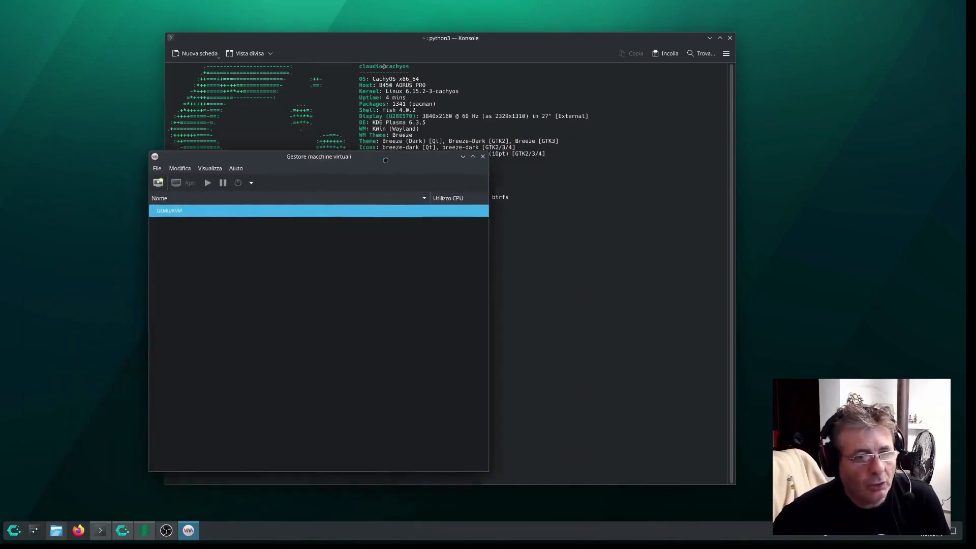
drag(318, 157, 273, 180)
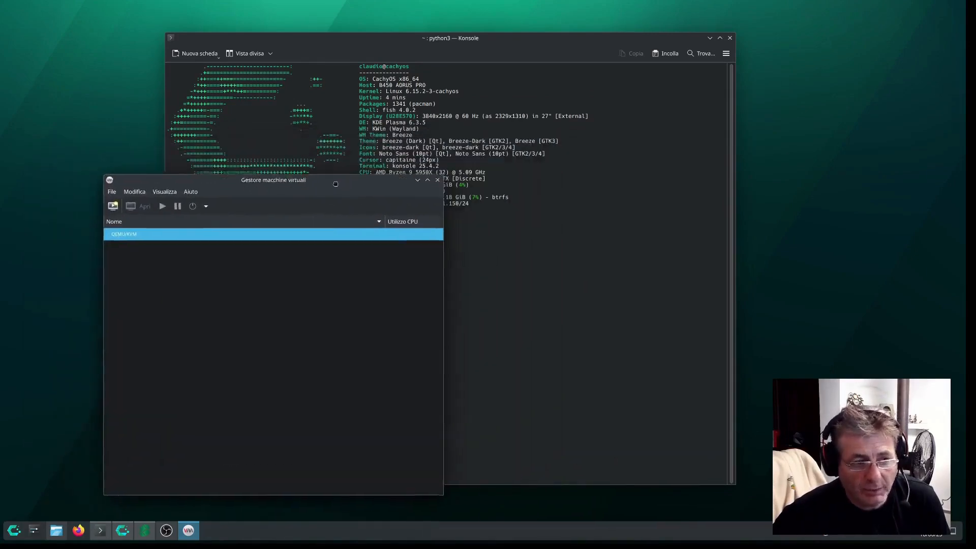